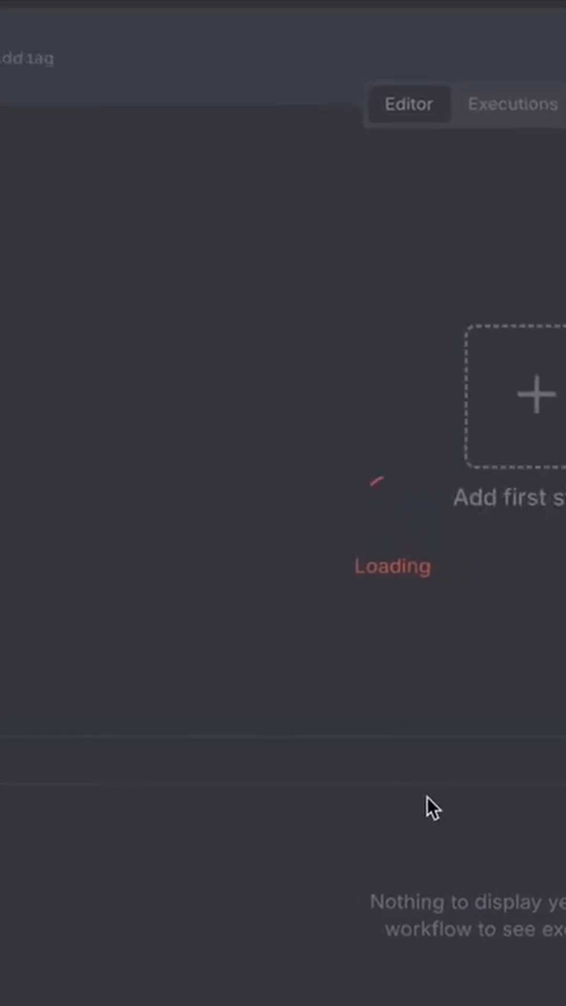
Make a Telegram trigger that fires on incoming messages the workflow's first step
{"action": "left_click", "coordinate": [526, 401]}
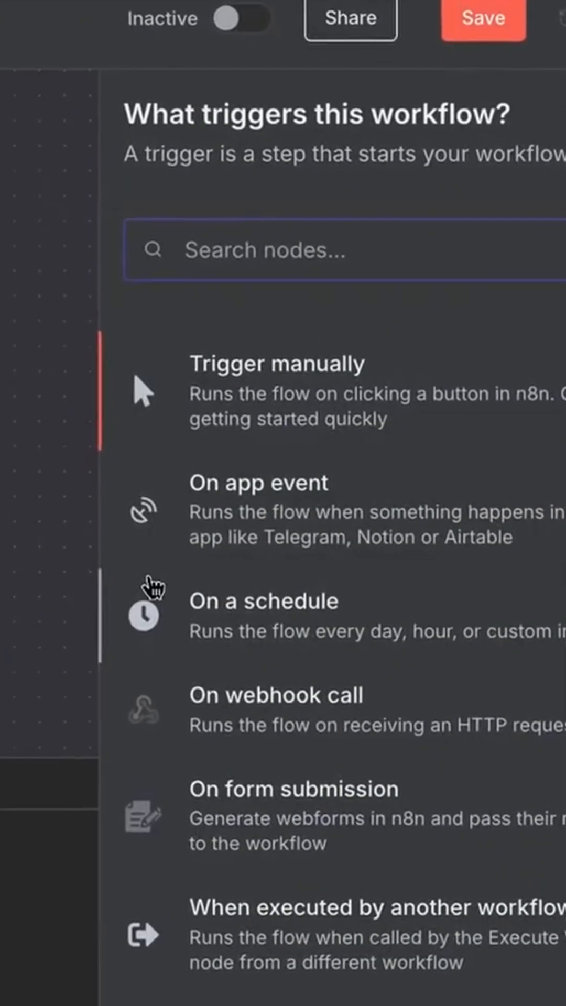
{"action": "type", "text": "t"}
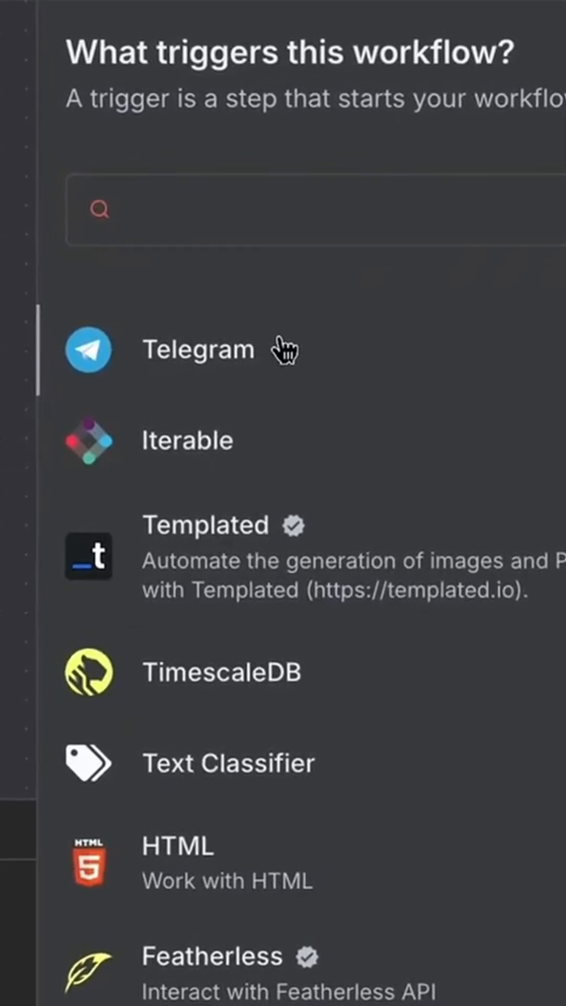
{"action": "left_click", "coordinate": [198, 349]}
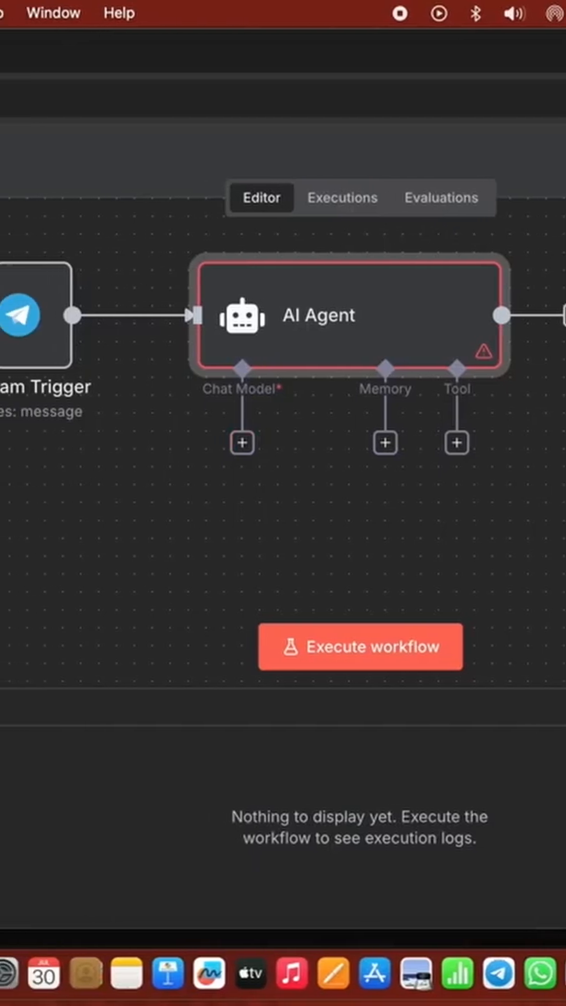
Add a Google Gemini Chat Model as the AI Agent's chat model
{"action": "left_click", "coordinate": [242, 443]}
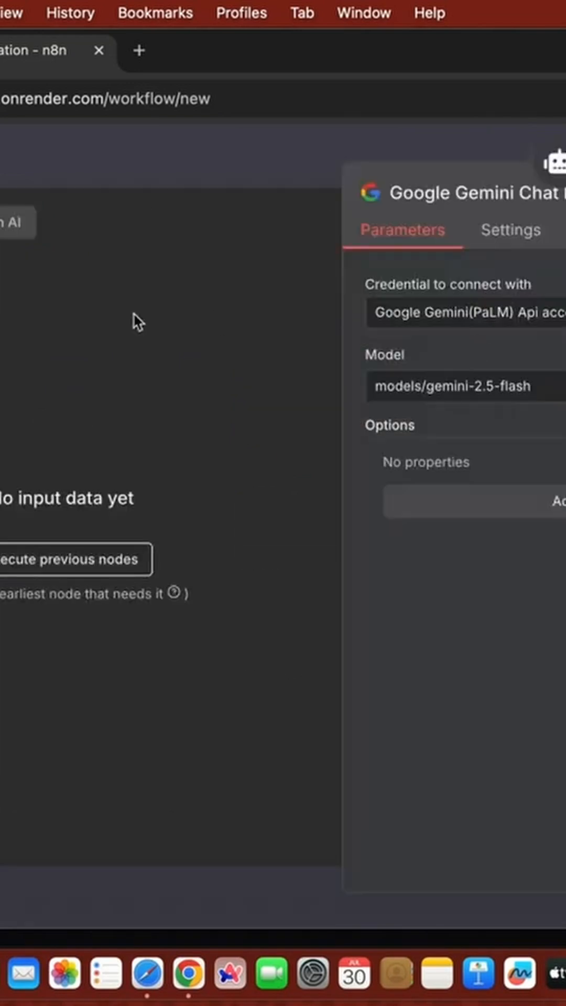
{"action": "mouse_move", "coordinate": [456, 395]}
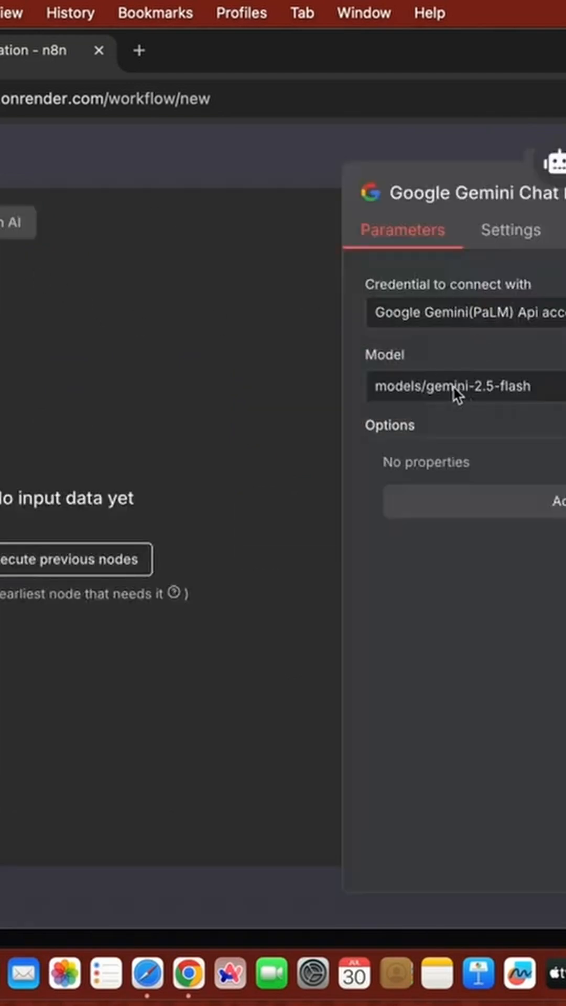
Select a Gemini 2.0 Flash model for the Google Gemini chat model node
{"action": "left_click", "coordinate": [456, 387]}
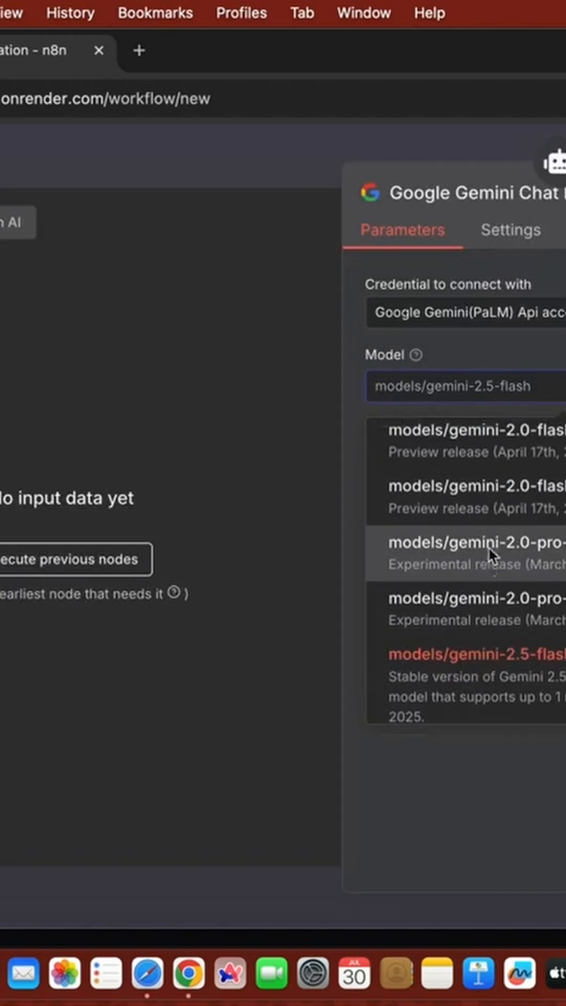
{"action": "scroll", "scroll_direction": "up", "scroll_amount": 3}
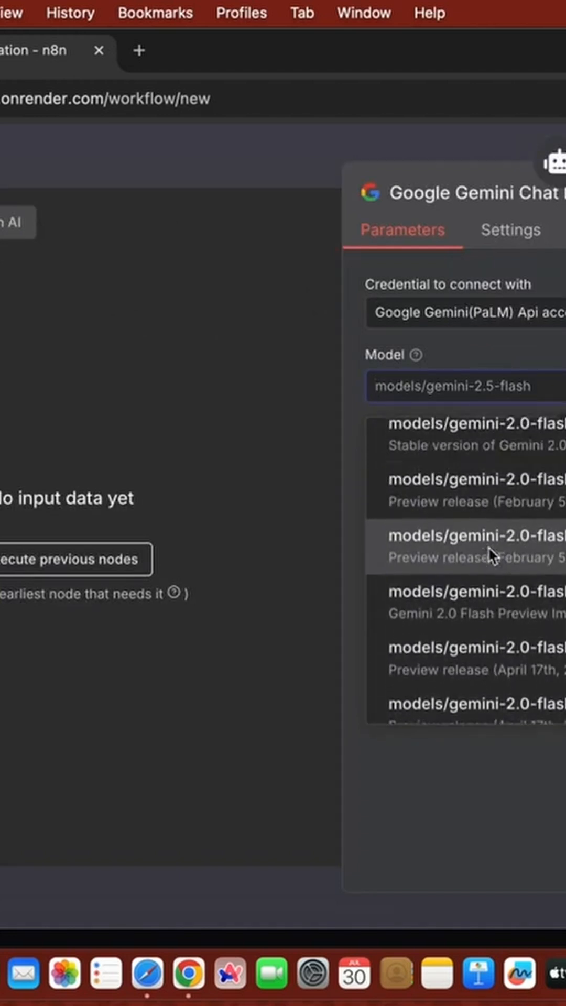
{"action": "scroll", "scroll_direction": "down", "scroll_amount": 3}
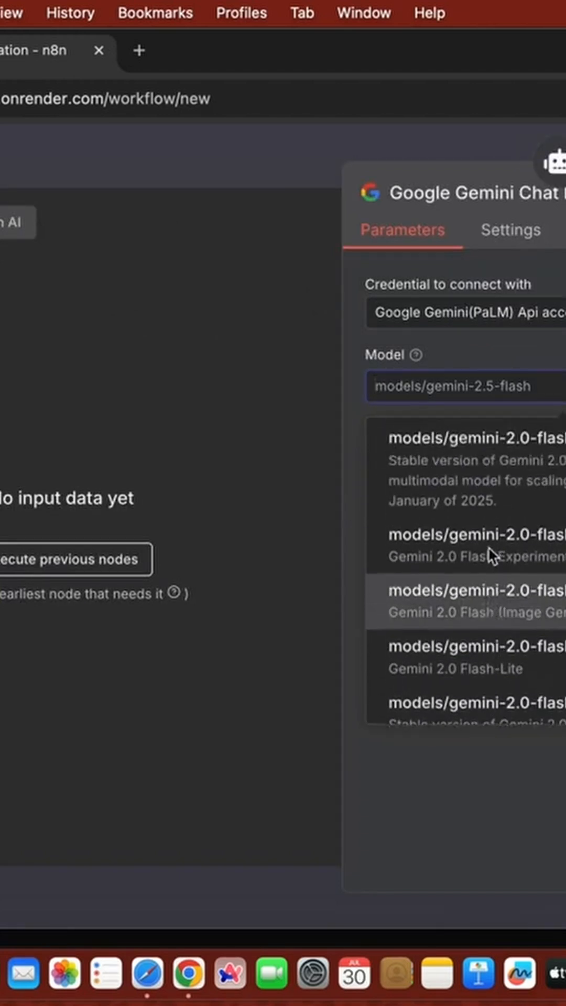
{"action": "scroll", "scroll_direction": "up", "scroll_amount": 3}
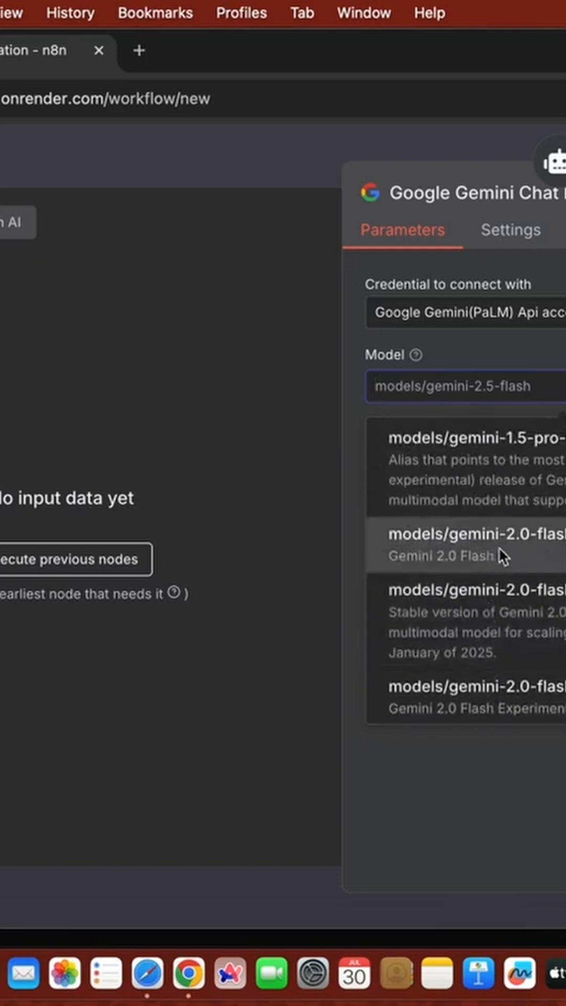
{"action": "left_click", "coordinate": [474, 544]}
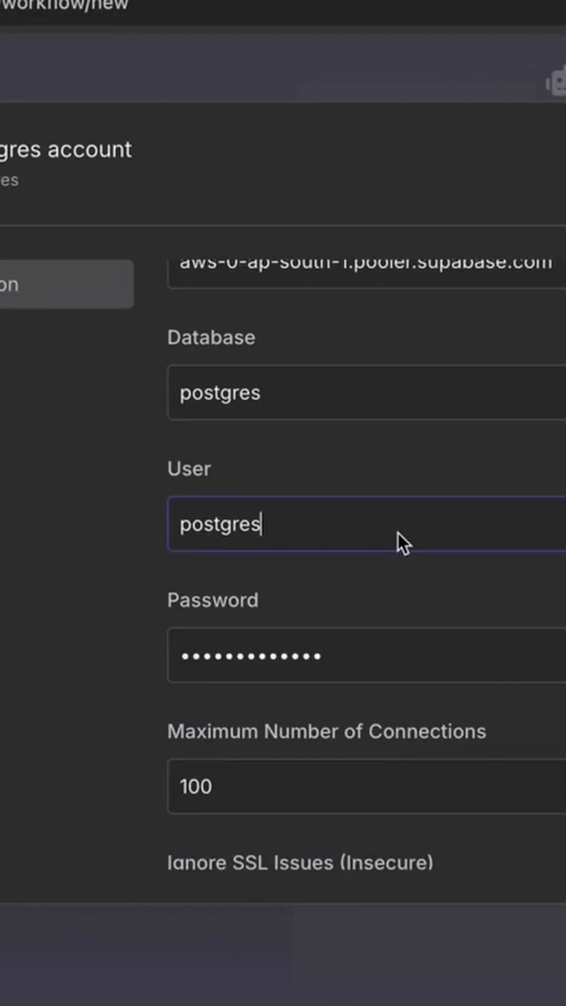
Complete the Postgres account User field and set the chat memory's Context Window Length to 10
{"action": "type", "text": ".slyrbrhiofxourlwkuqj"}
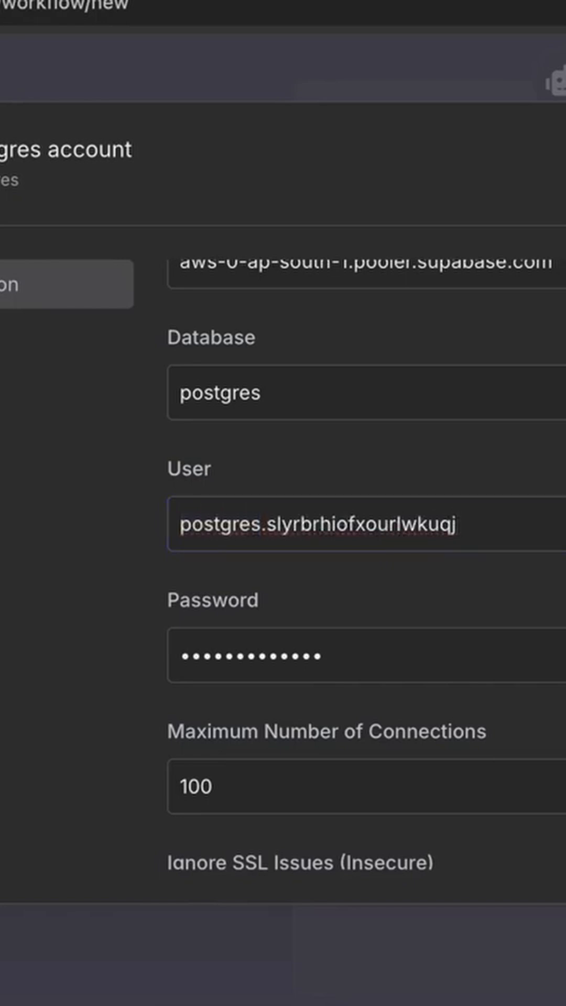
{"action": "scroll", "scroll_direction": "down", "scroll_amount": 3}
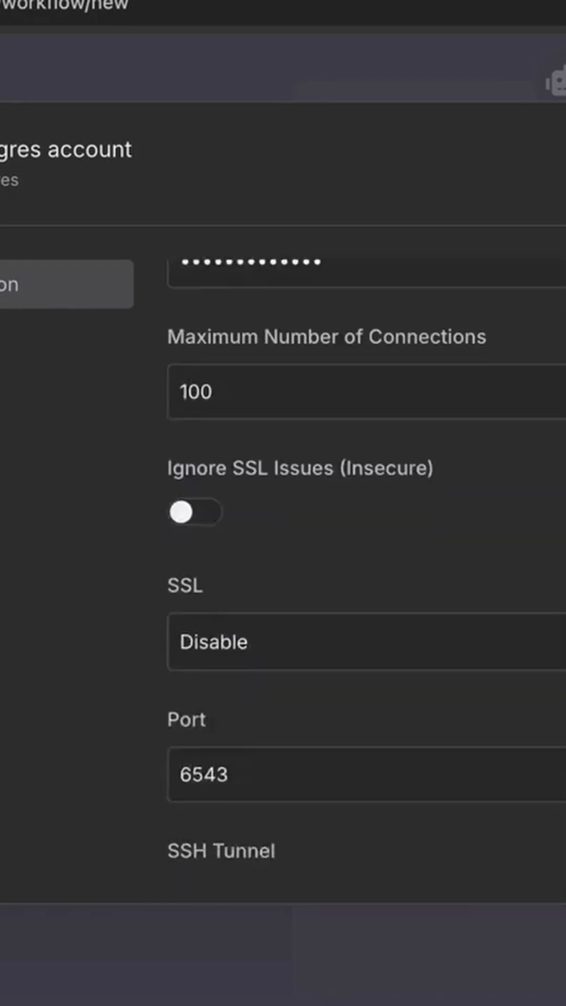
{"action": "scroll", "scroll_direction": "up", "scroll_amount": 3}
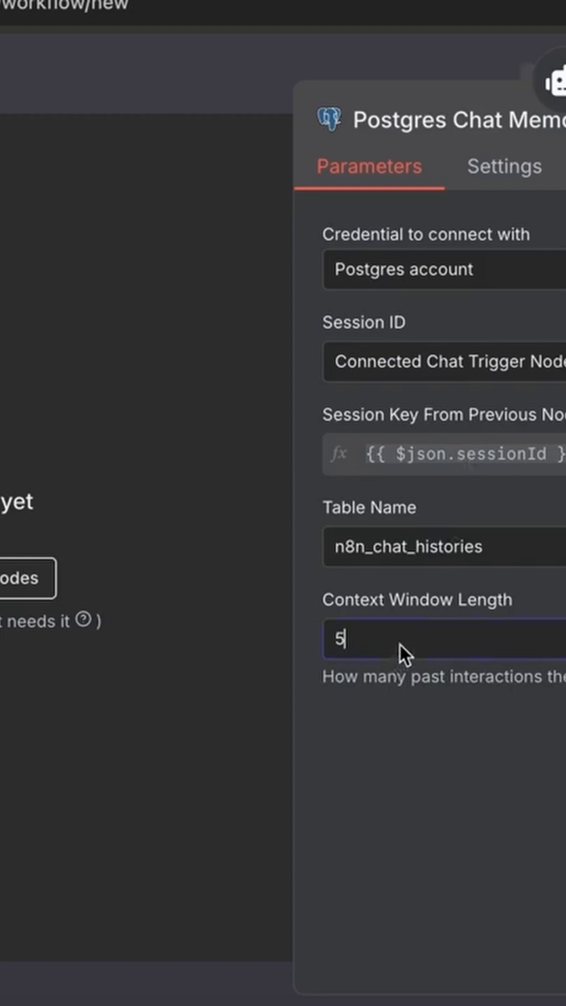
{"action": "type", "text": "10"}
{"action": "type", "text": "tle"}
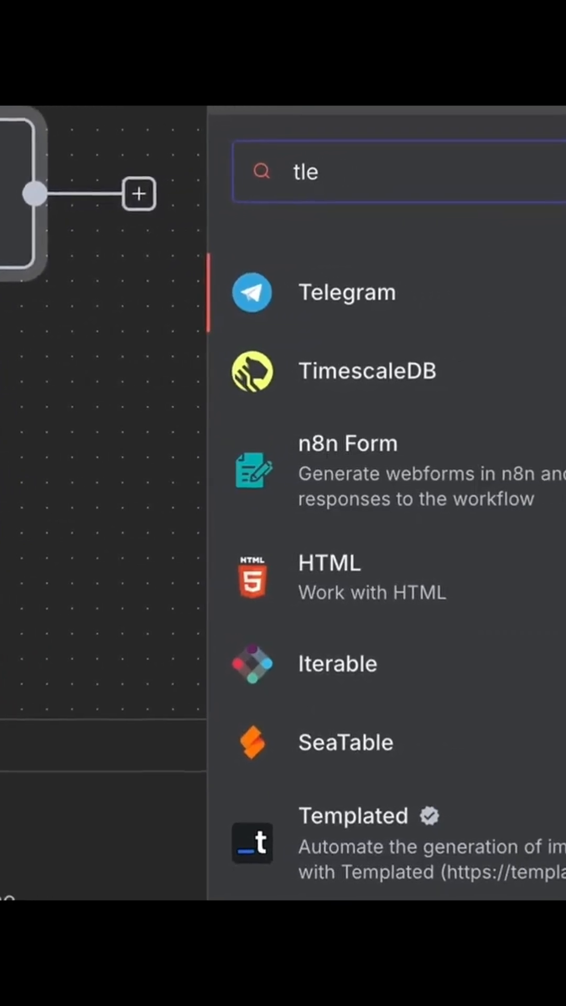
Add a Telegram node after the AI Agent using the Send a text message action
{"action": "left_click", "coordinate": [347, 292]}
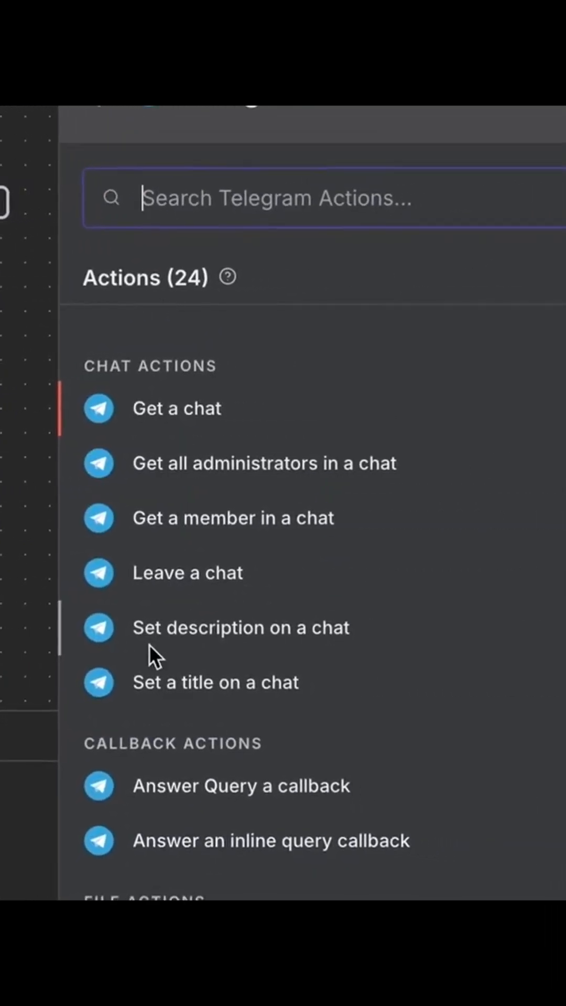
{"action": "scroll", "scroll_direction": "down", "scroll_amount": 3}
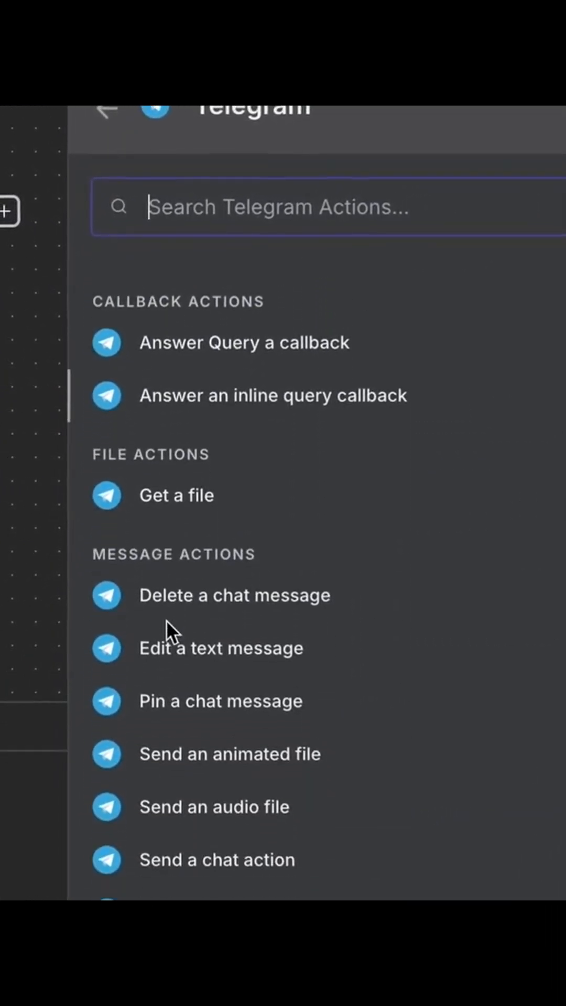
{"action": "scroll", "scroll_direction": "up", "scroll_amount": 3}
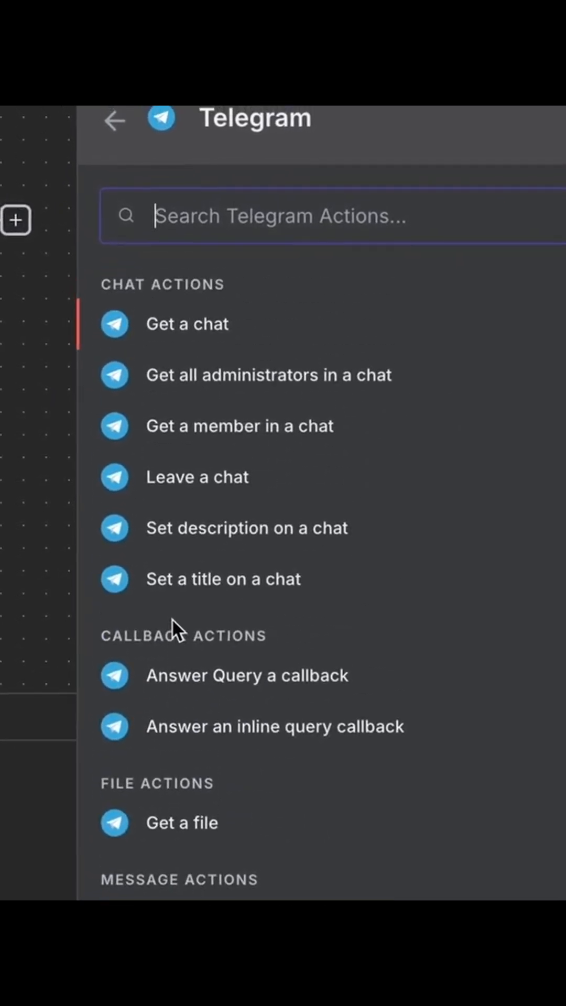
{"action": "scroll", "scroll_direction": "down", "scroll_amount": 3}
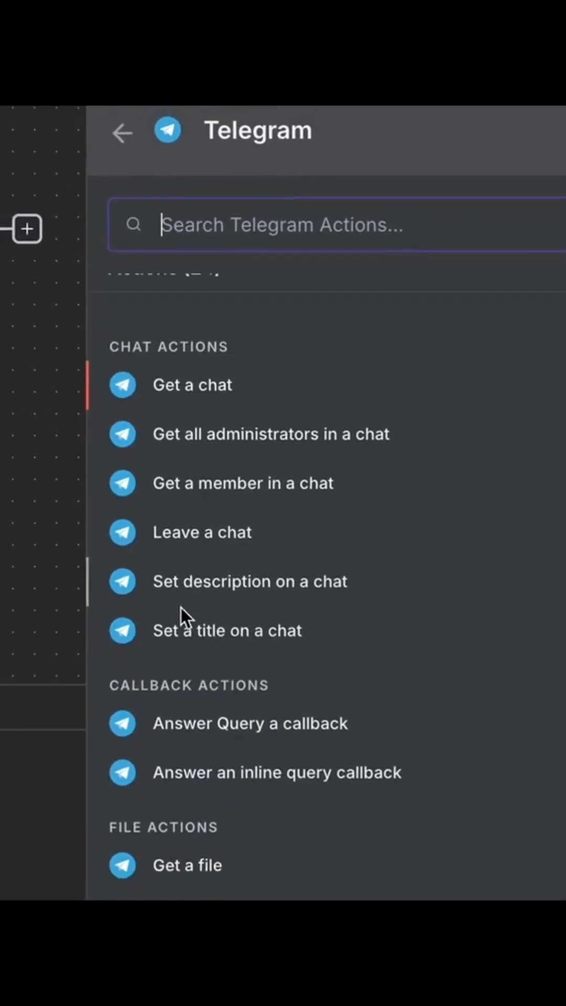
{"action": "scroll", "scroll_direction": "down", "scroll_amount": 3}
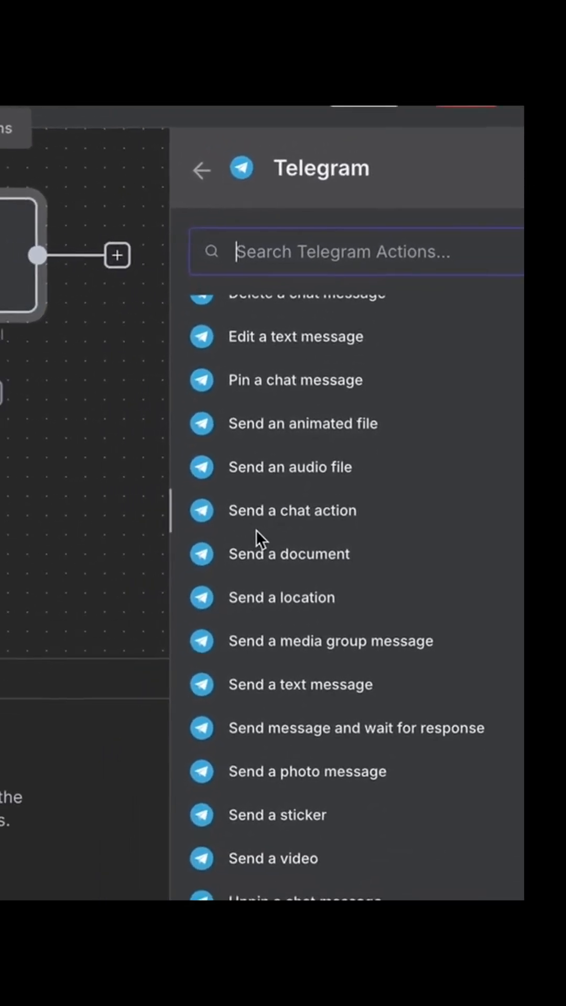
{"action": "left_click", "coordinate": [298, 684]}
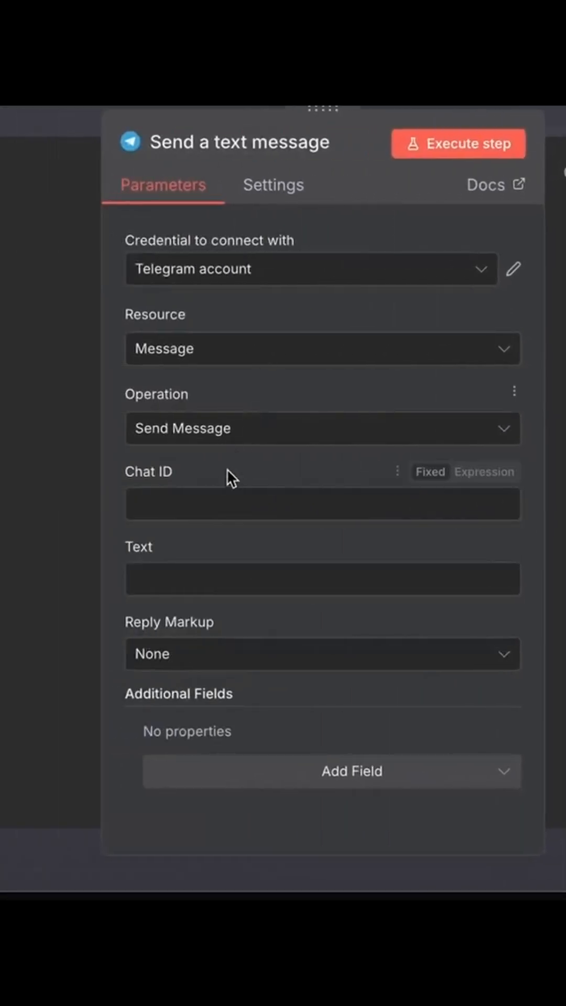
Fill in the Chat ID and Text fields of the Send a text message node
{"action": "left_click", "coordinate": [457, 143]}
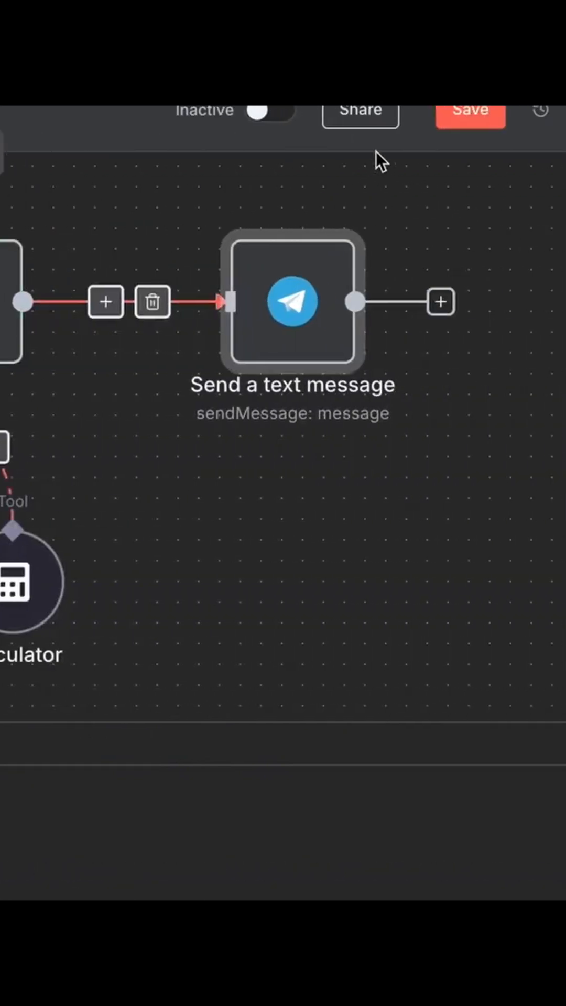
Save the workflow and switch it to Active, dismissing the activation notice
{"action": "left_click", "coordinate": [470, 110]}
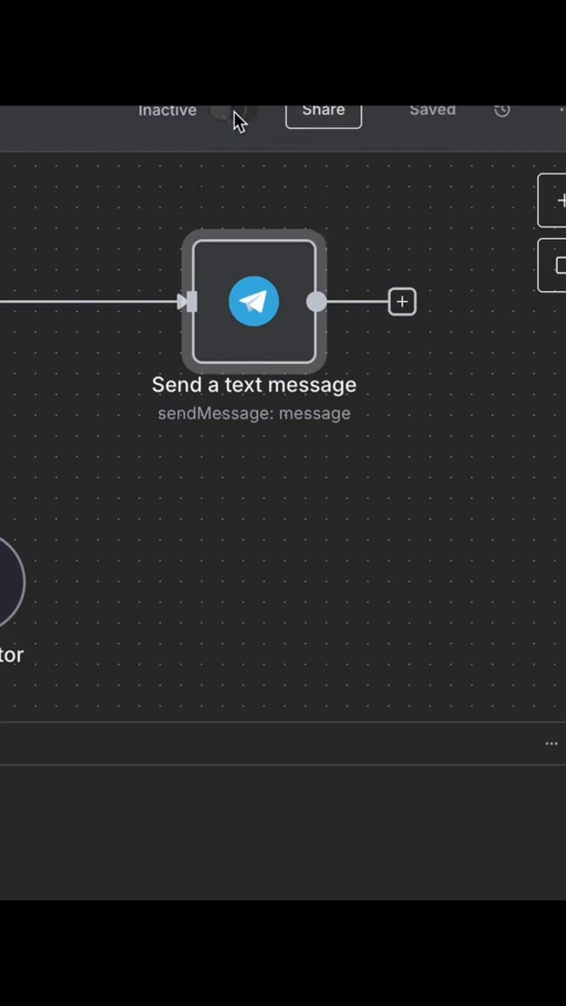
{"action": "left_click", "coordinate": [233, 110]}
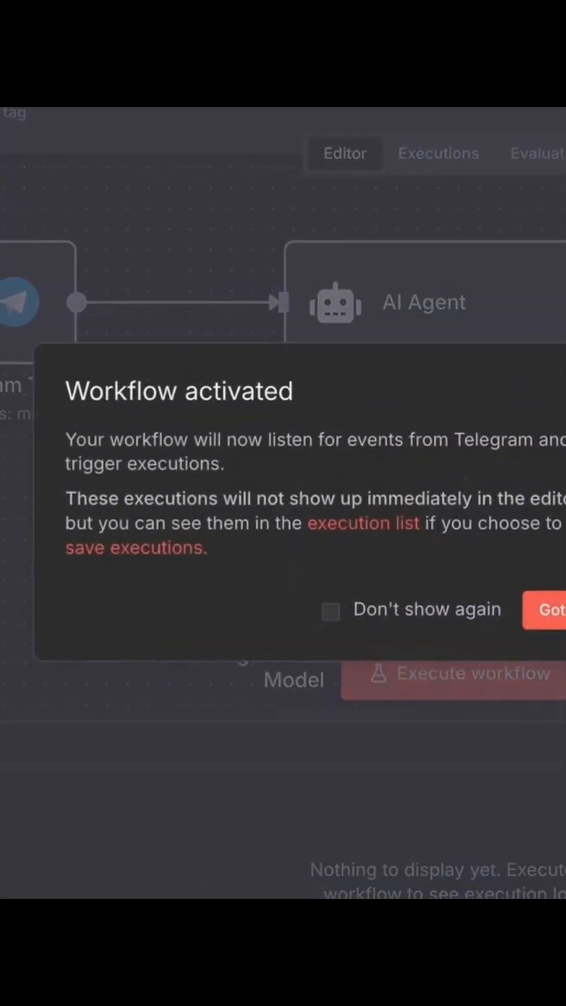
{"action": "left_click", "coordinate": [548, 608]}
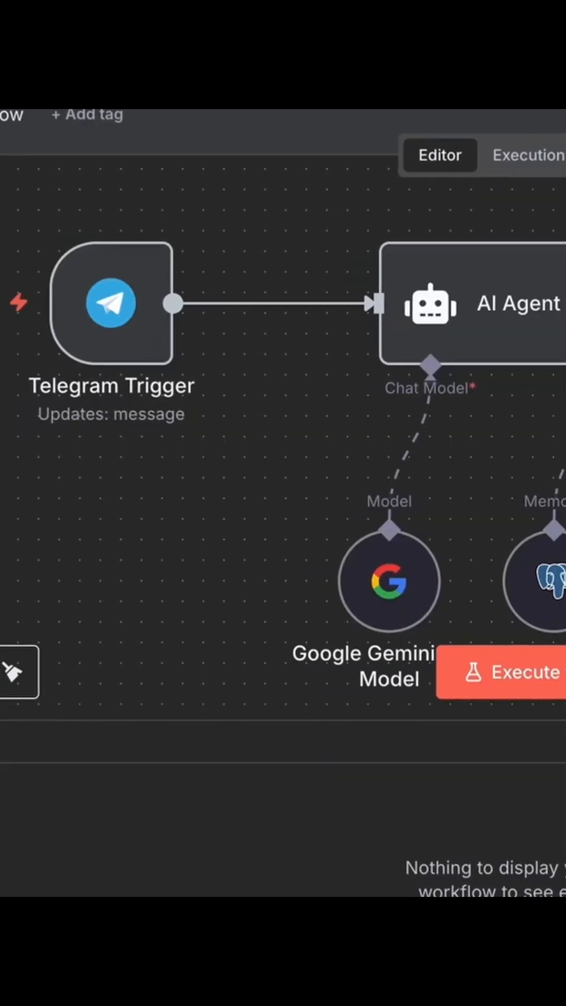